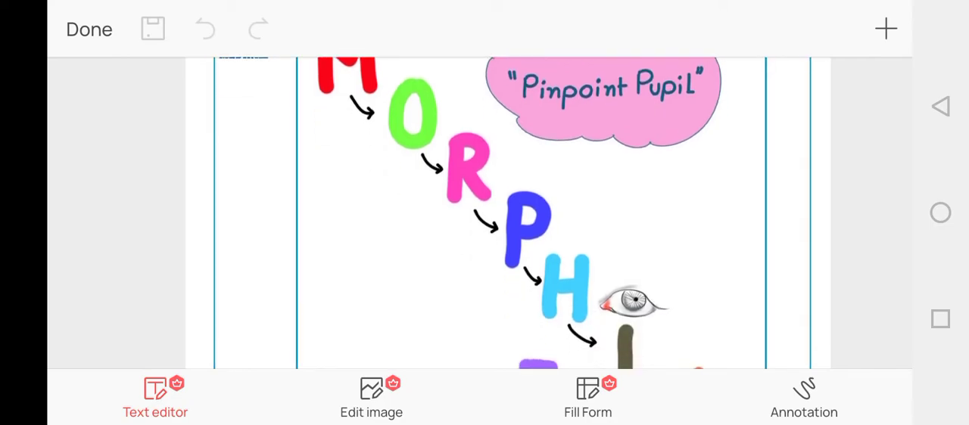
scroll("down", 3)
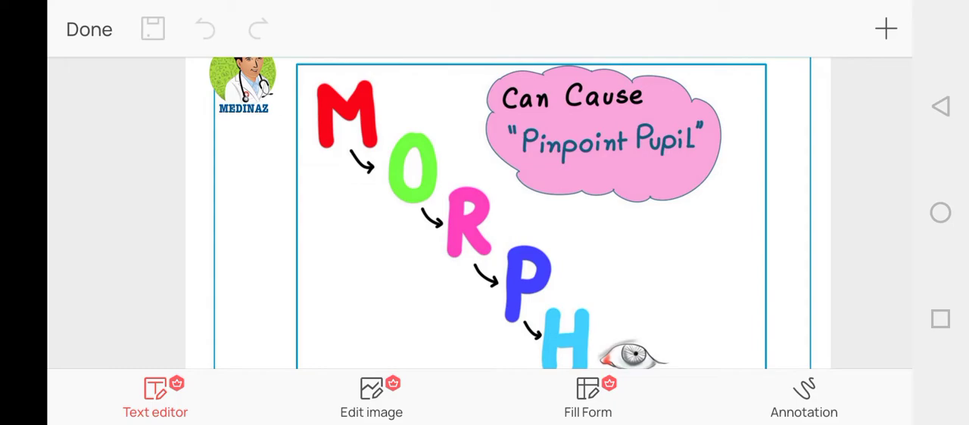
scroll("down", 3)
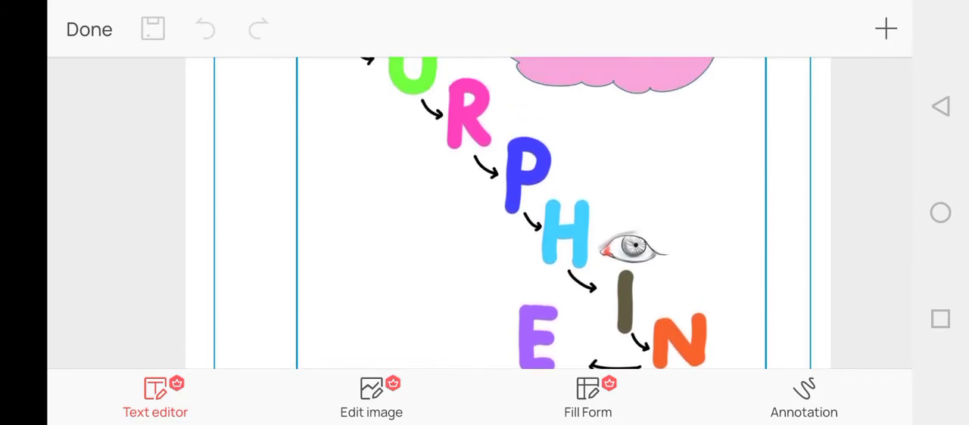
scroll("down", 3)
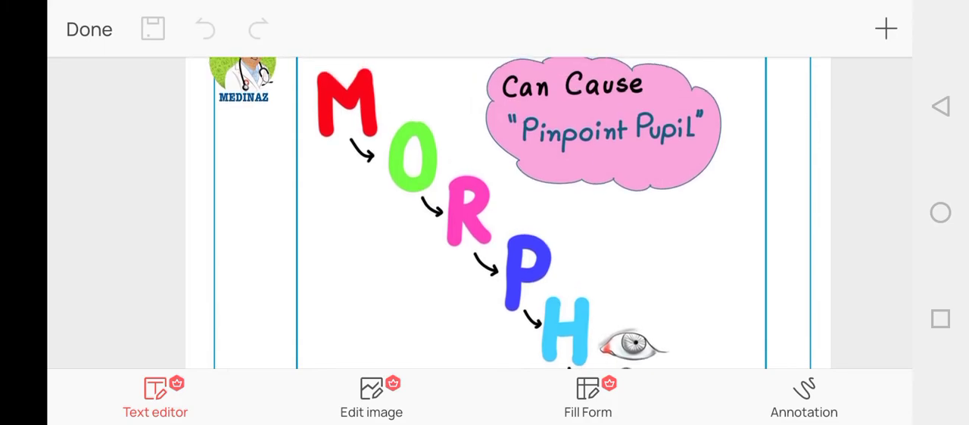